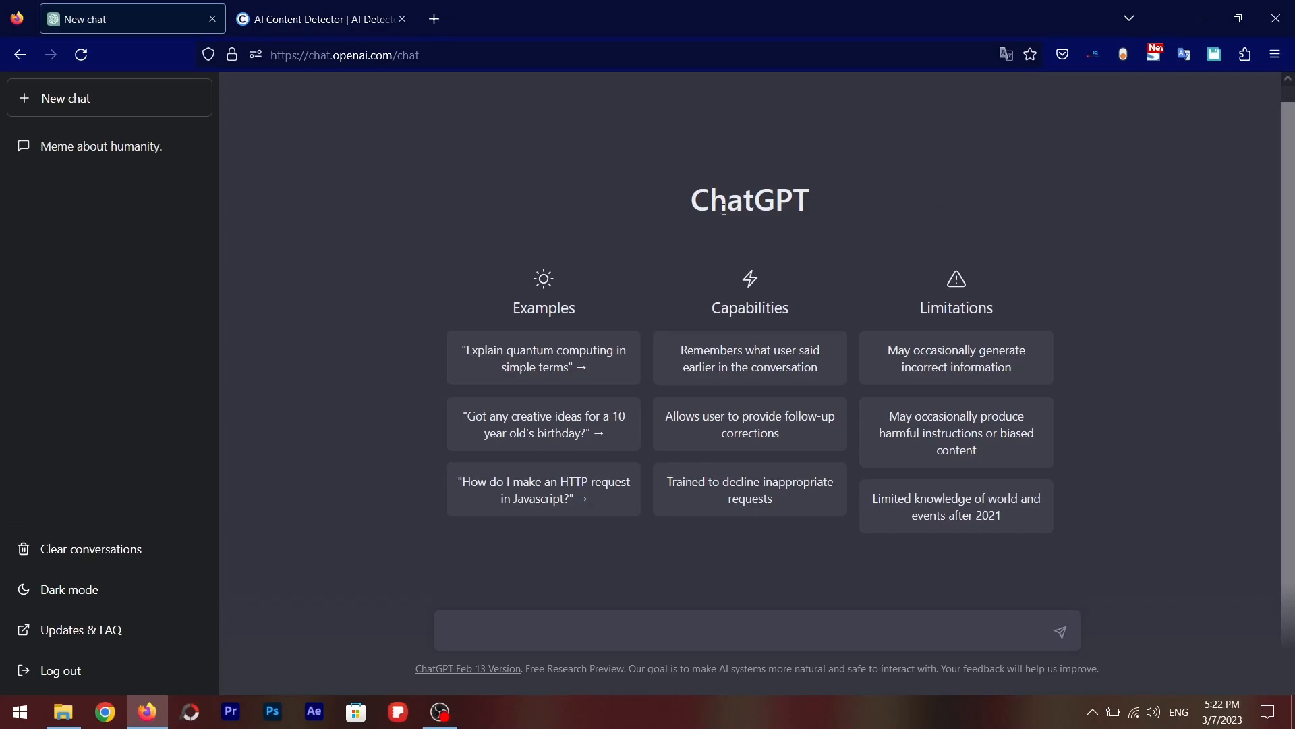
mouse_move(733, 228)
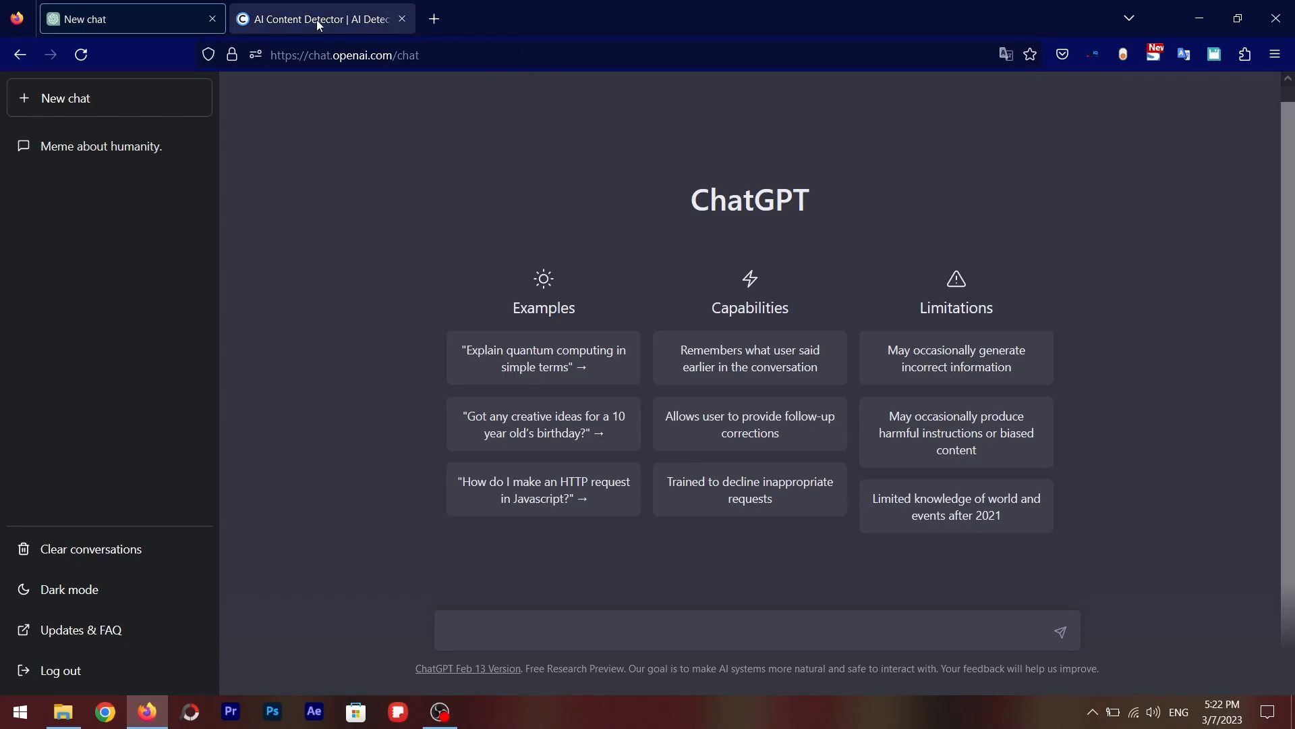
Glance between the Copyleaks detector page and the ChatGPT chat.
left_click(320, 19)
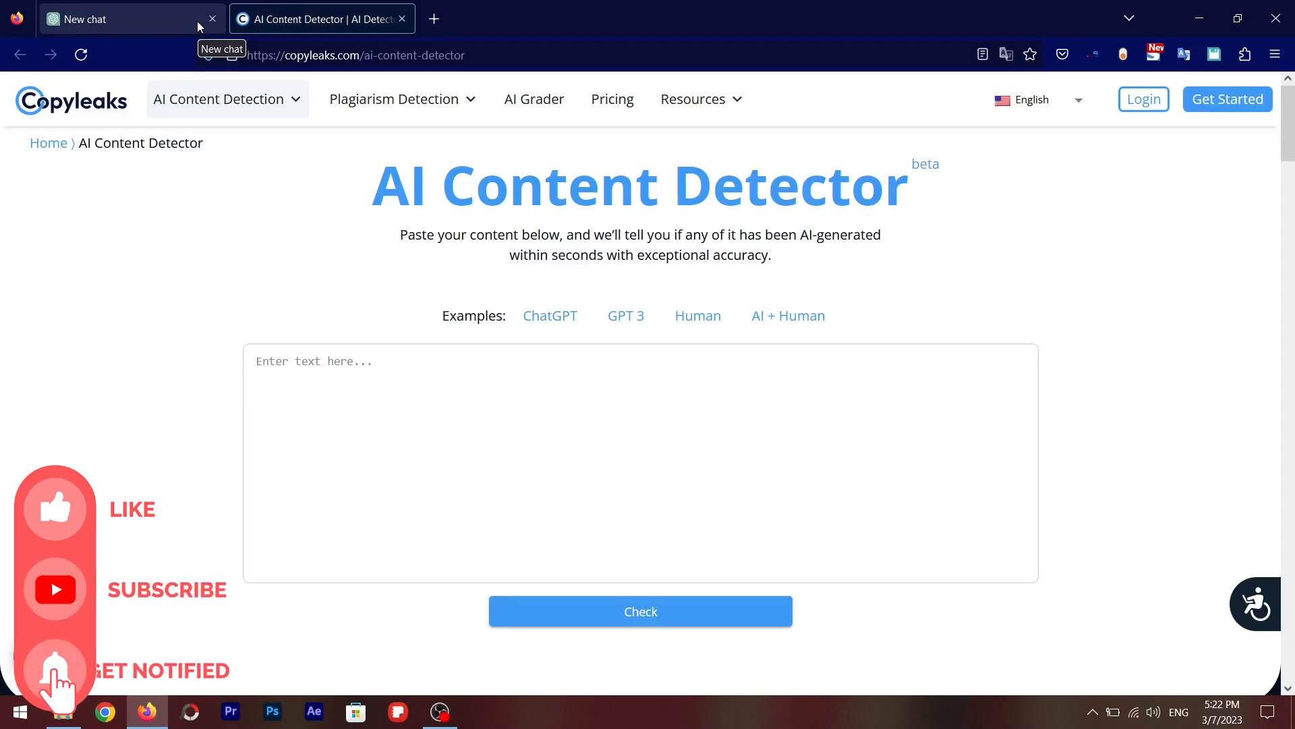
left_click(124, 18)
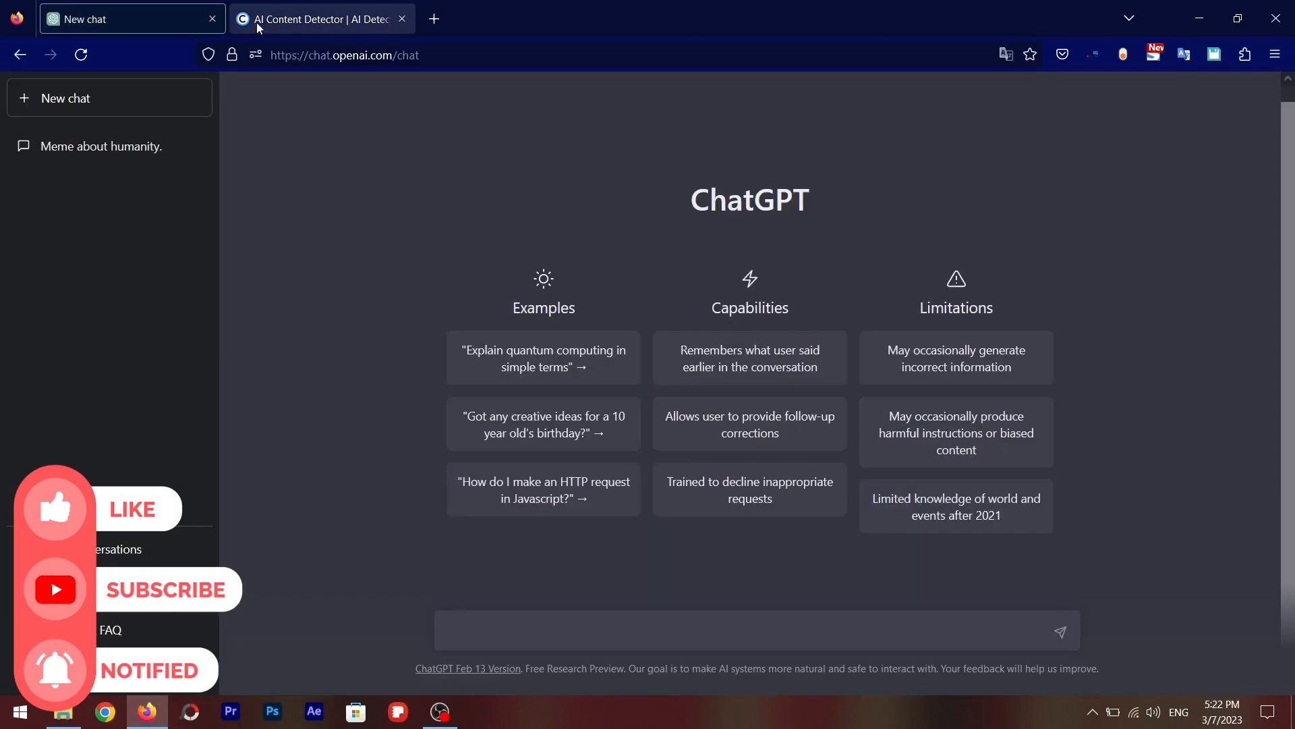
left_click(321, 18)
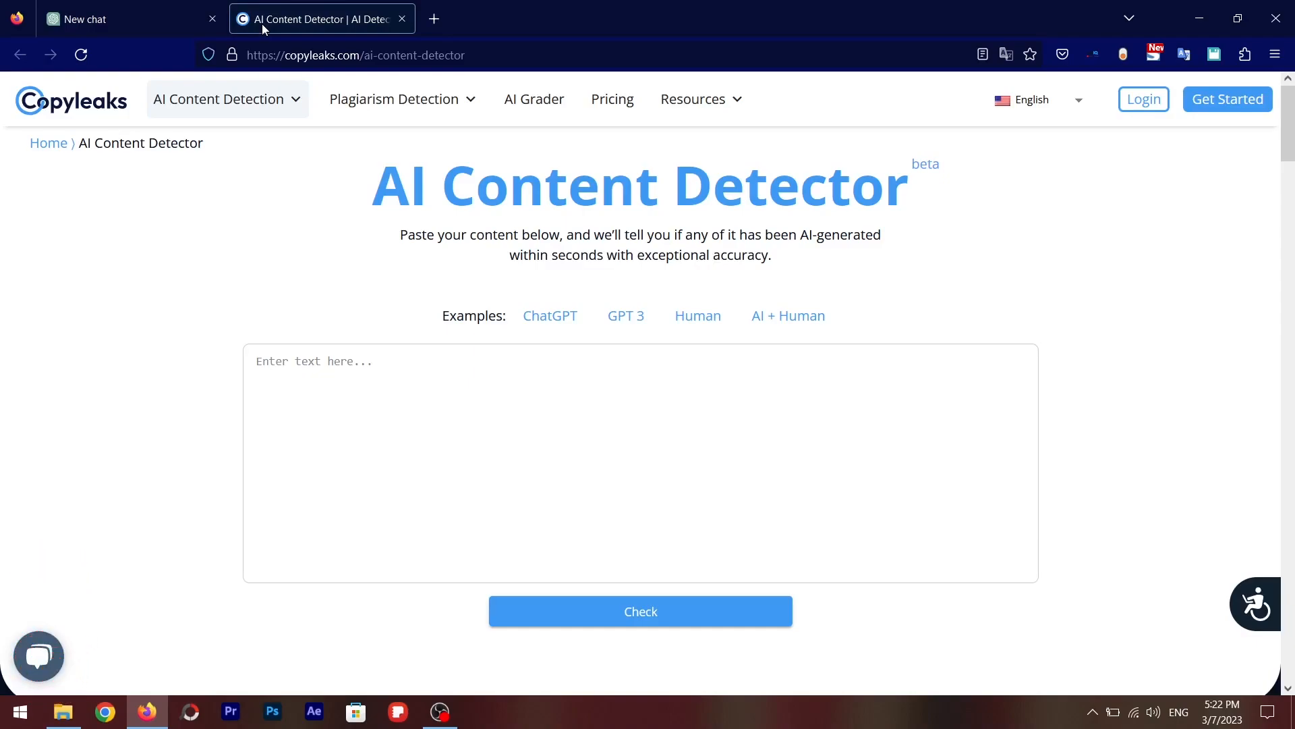
left_click(124, 18)
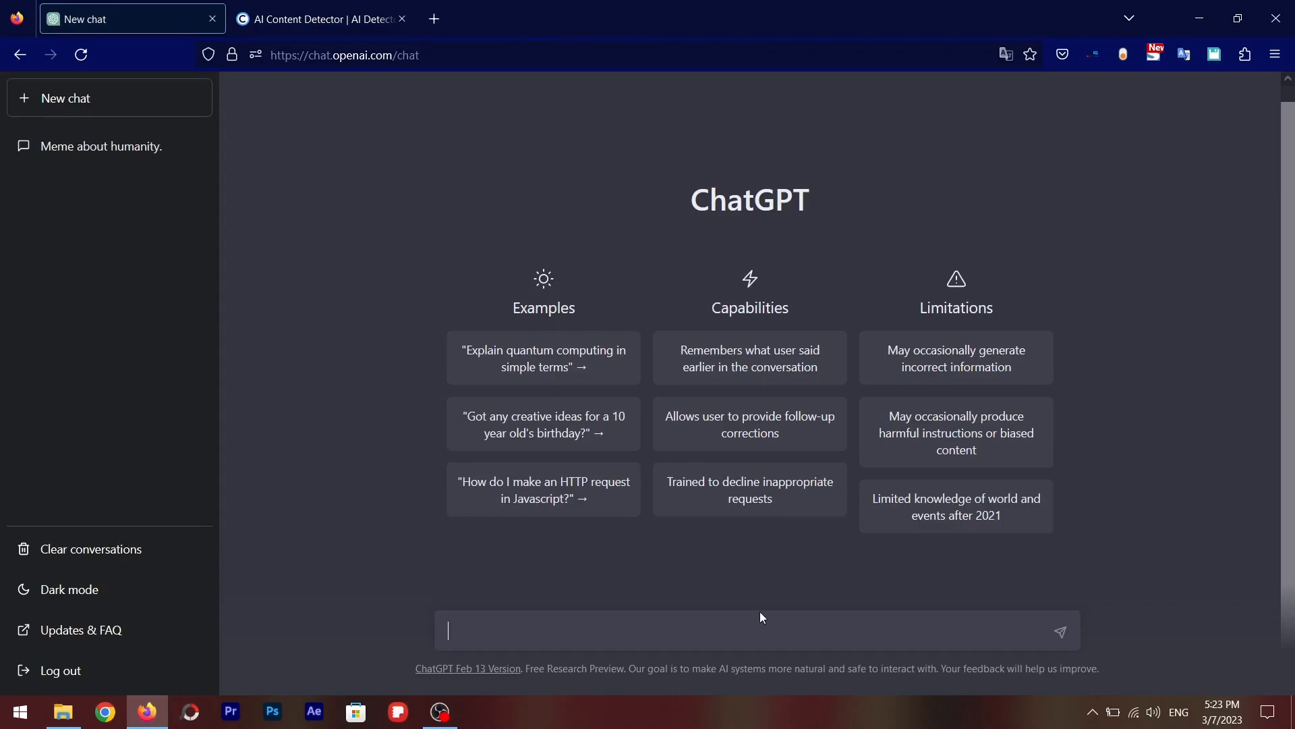
Prompt ChatGPT 'write a project report on global warming' and select the report's Introduction paragraph.
type("w")
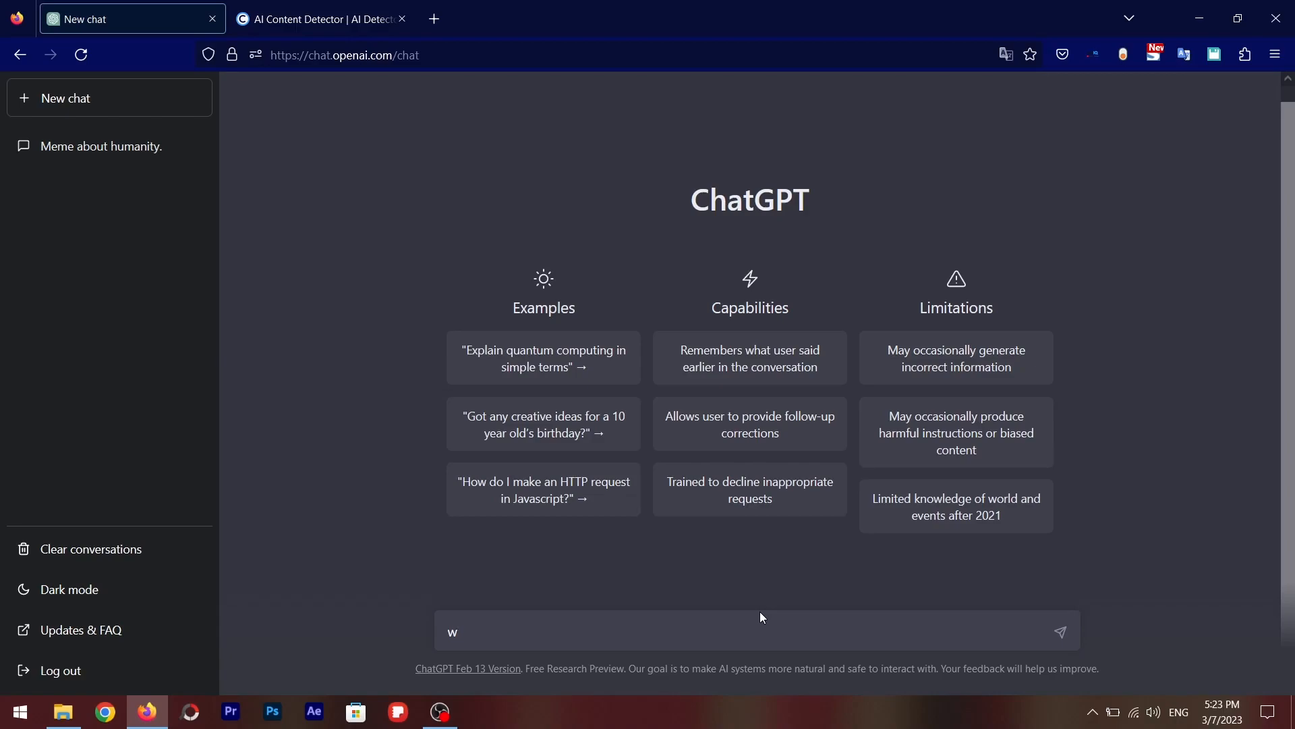
type("rite")
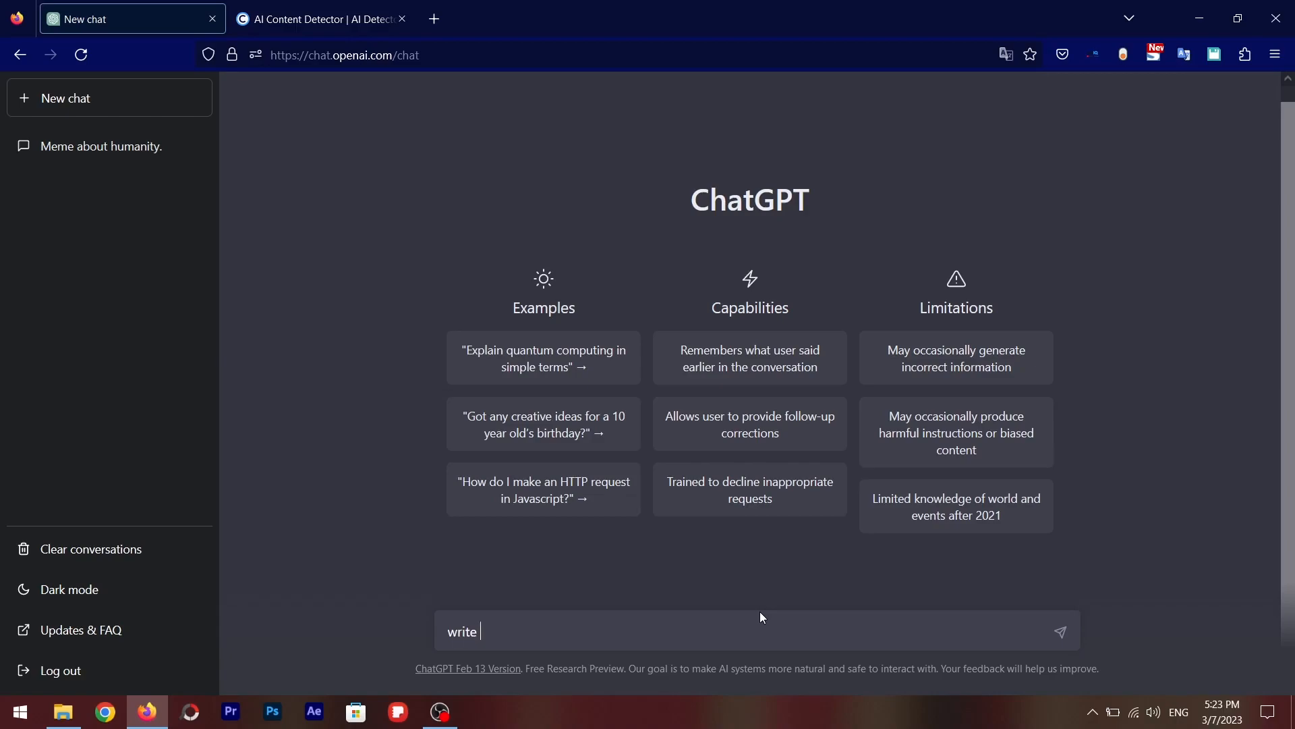
type("a project report on")
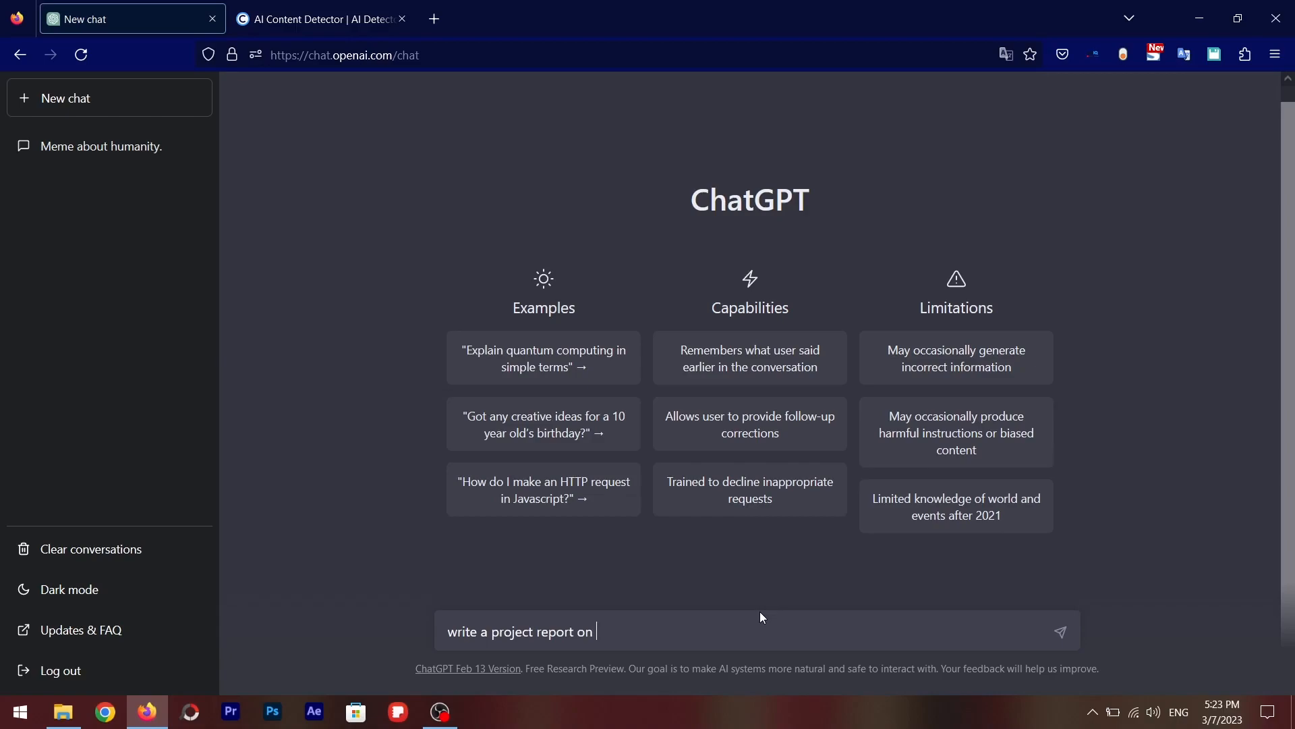
type("glo")
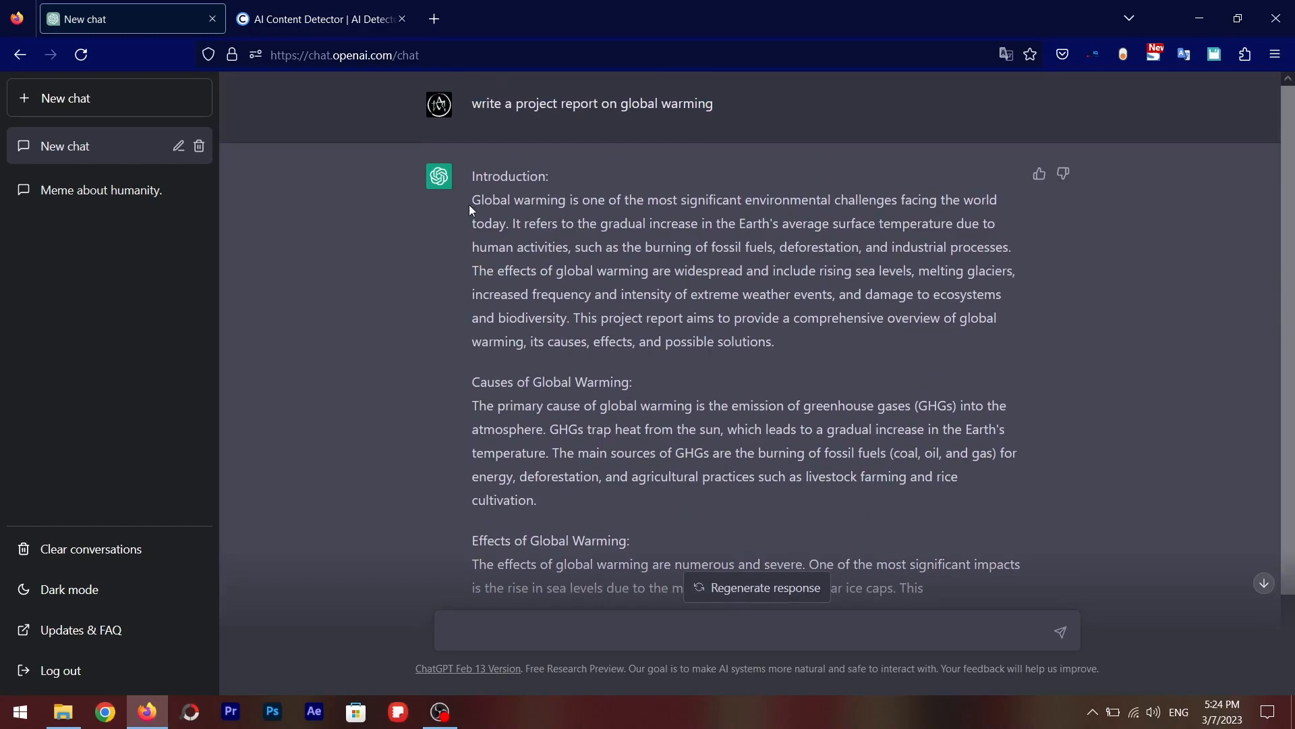
left_click_drag(472, 199, 774, 341)
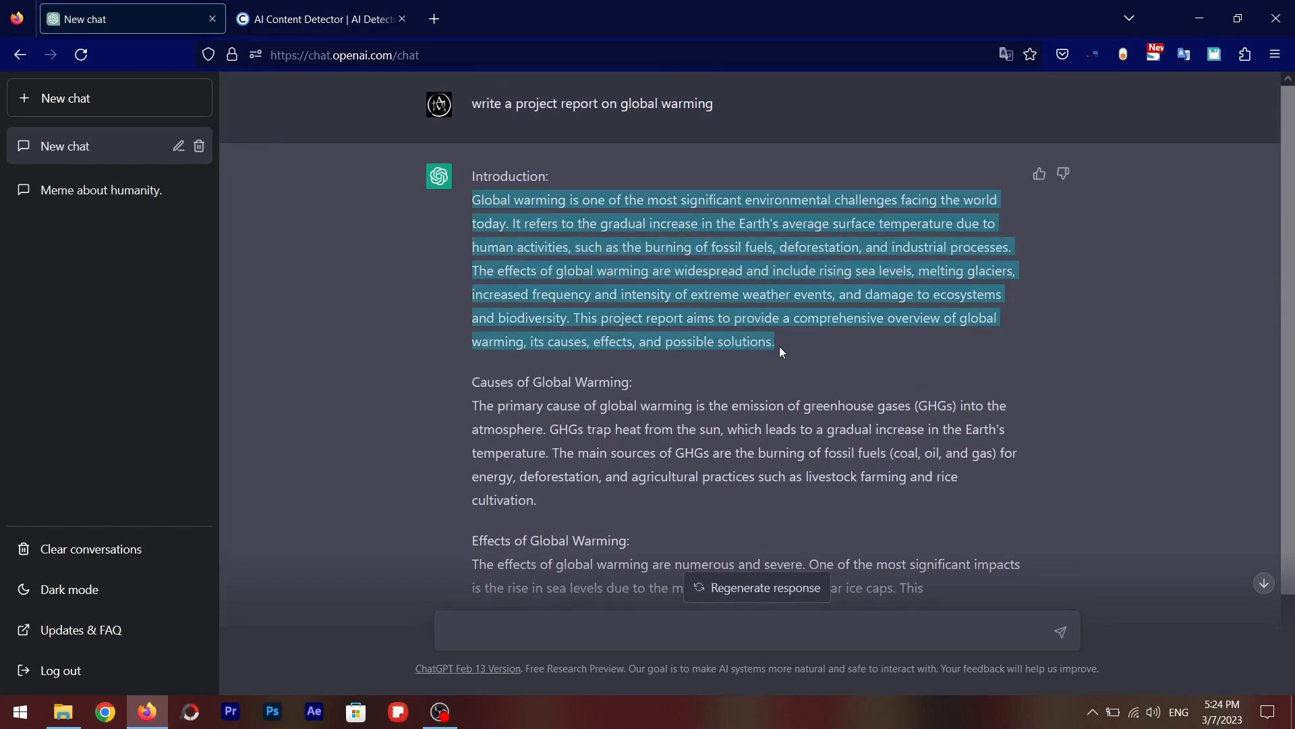
left_click(320, 18)
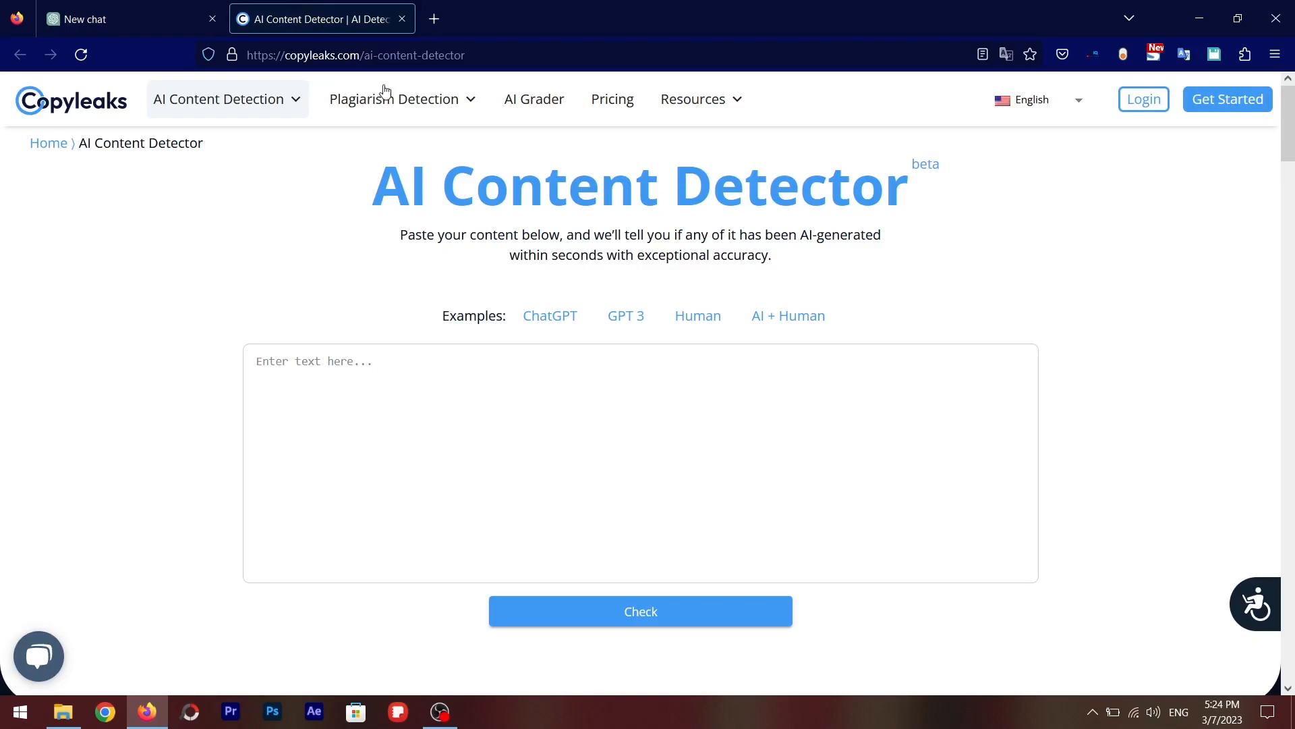
Paste the Introduction paragraph into Copyleaks, which flags it 95% AI, then return to ChatGPT.
right_click(463, 360)
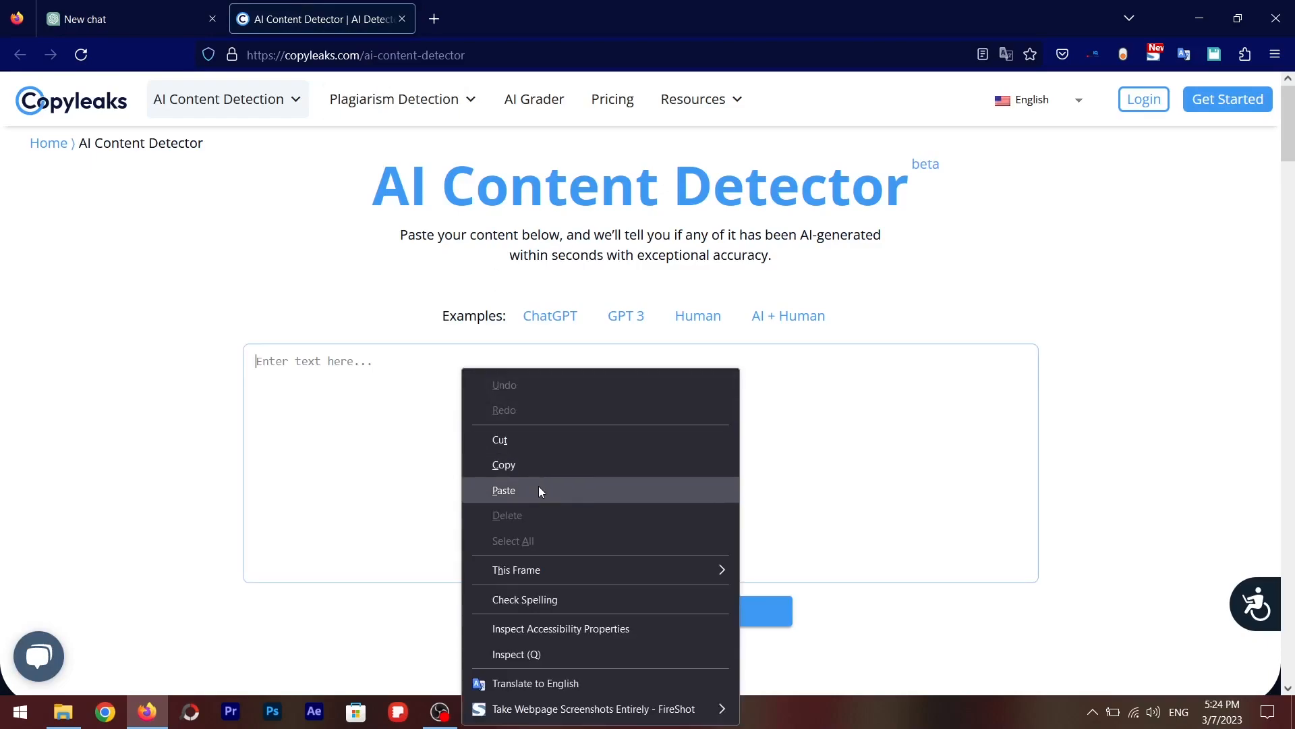
left_click(504, 489)
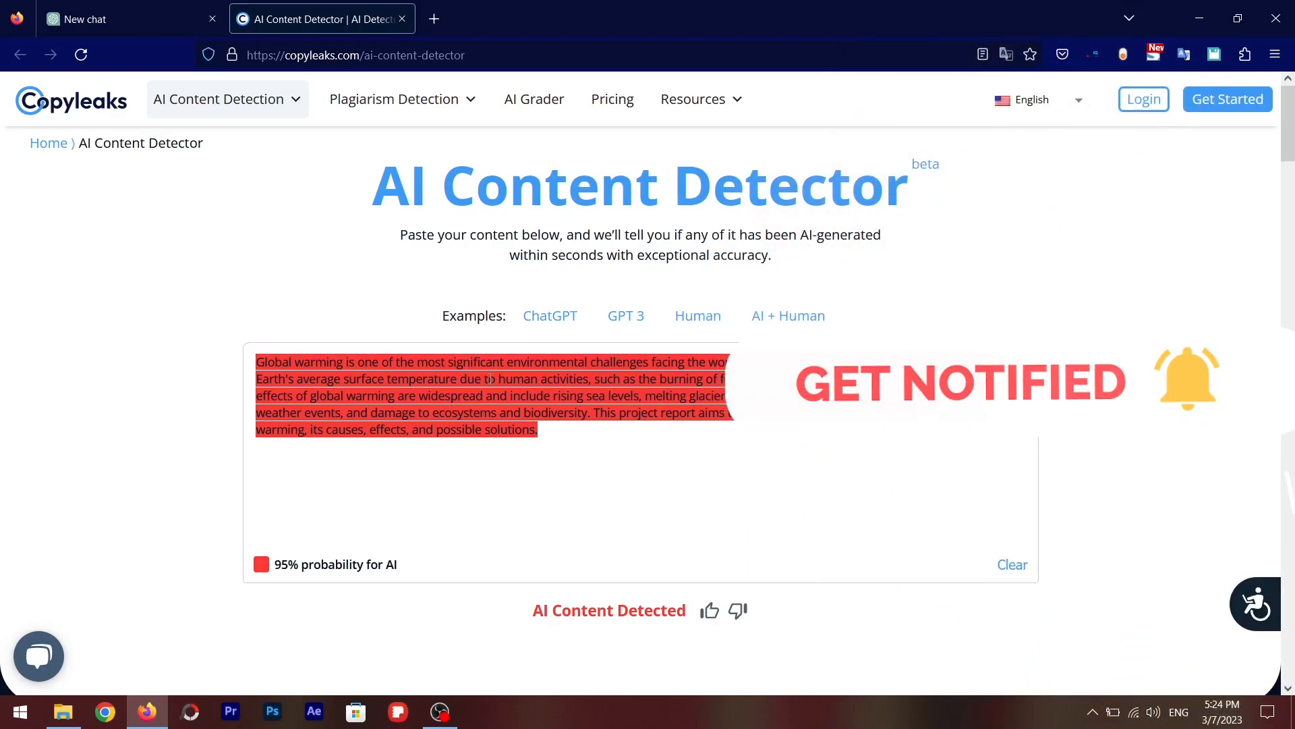
left_click(116, 19)
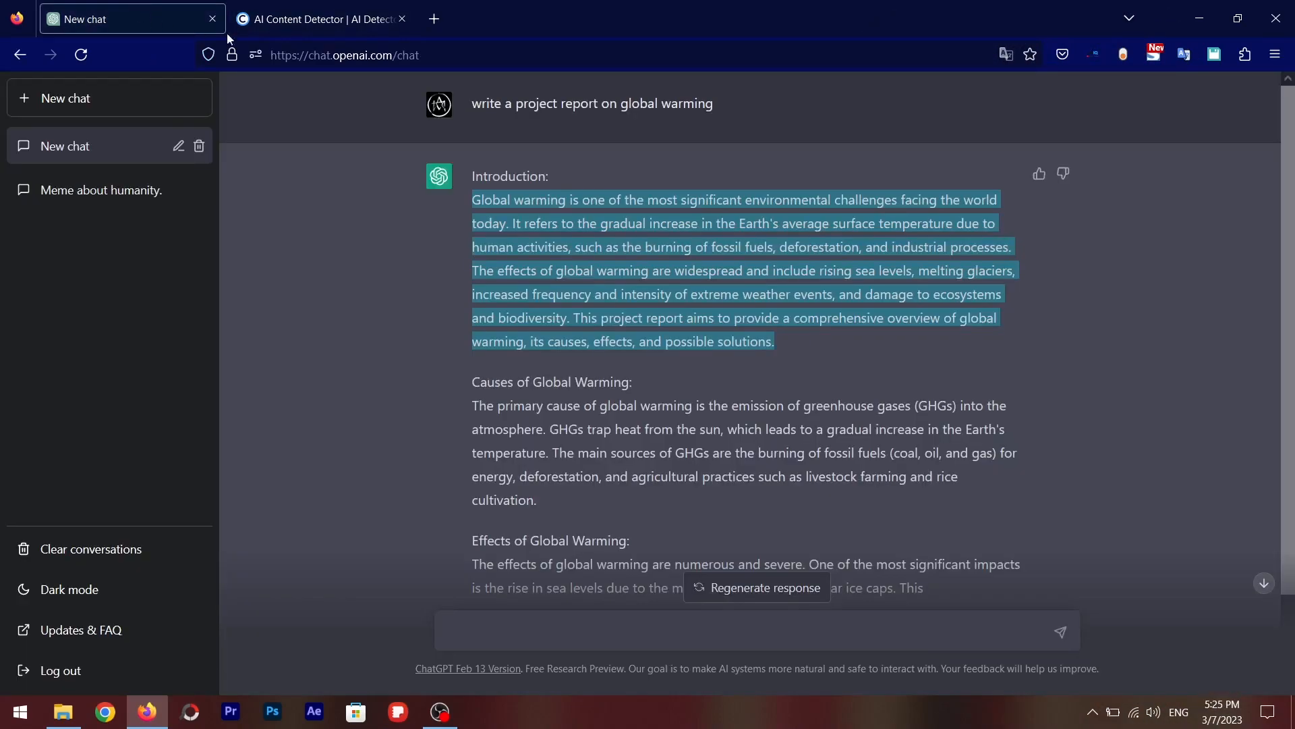
Clear the Copyleaks verdict and place the cursor after 'industrial processes.'.
left_click(320, 18)
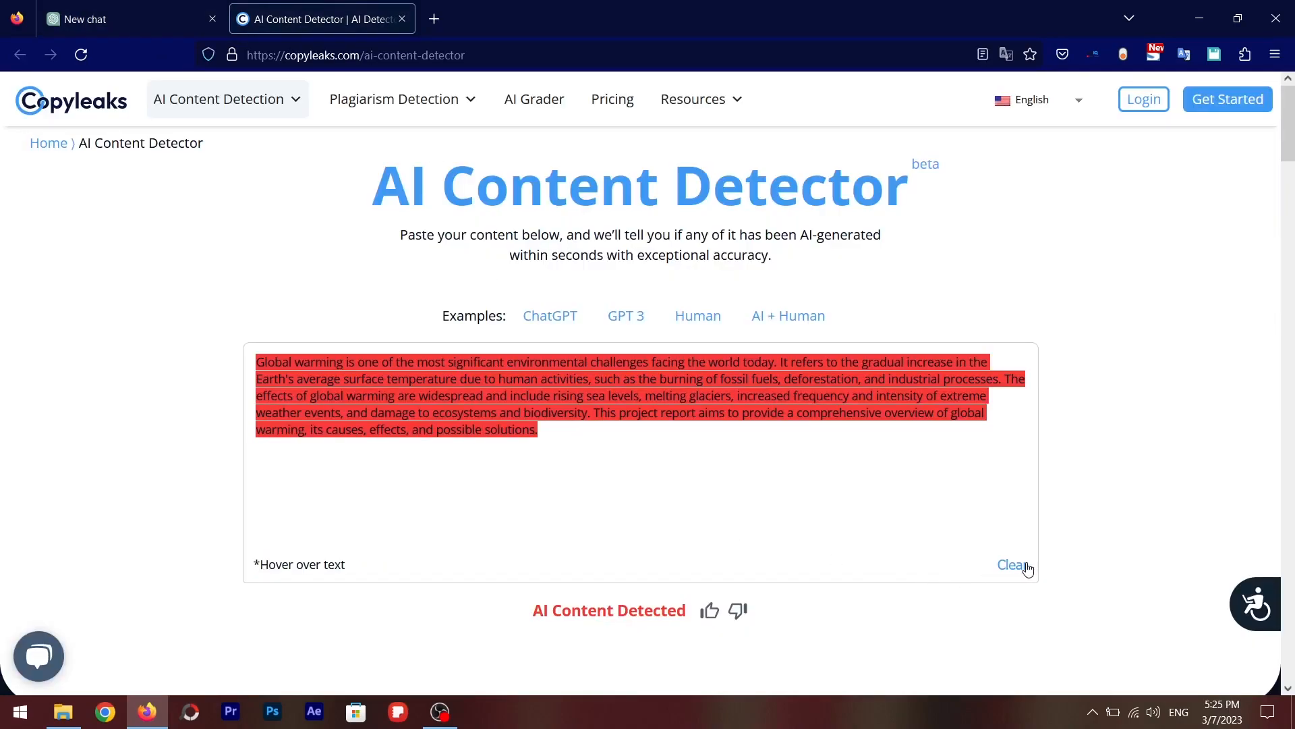
left_click(1012, 564)
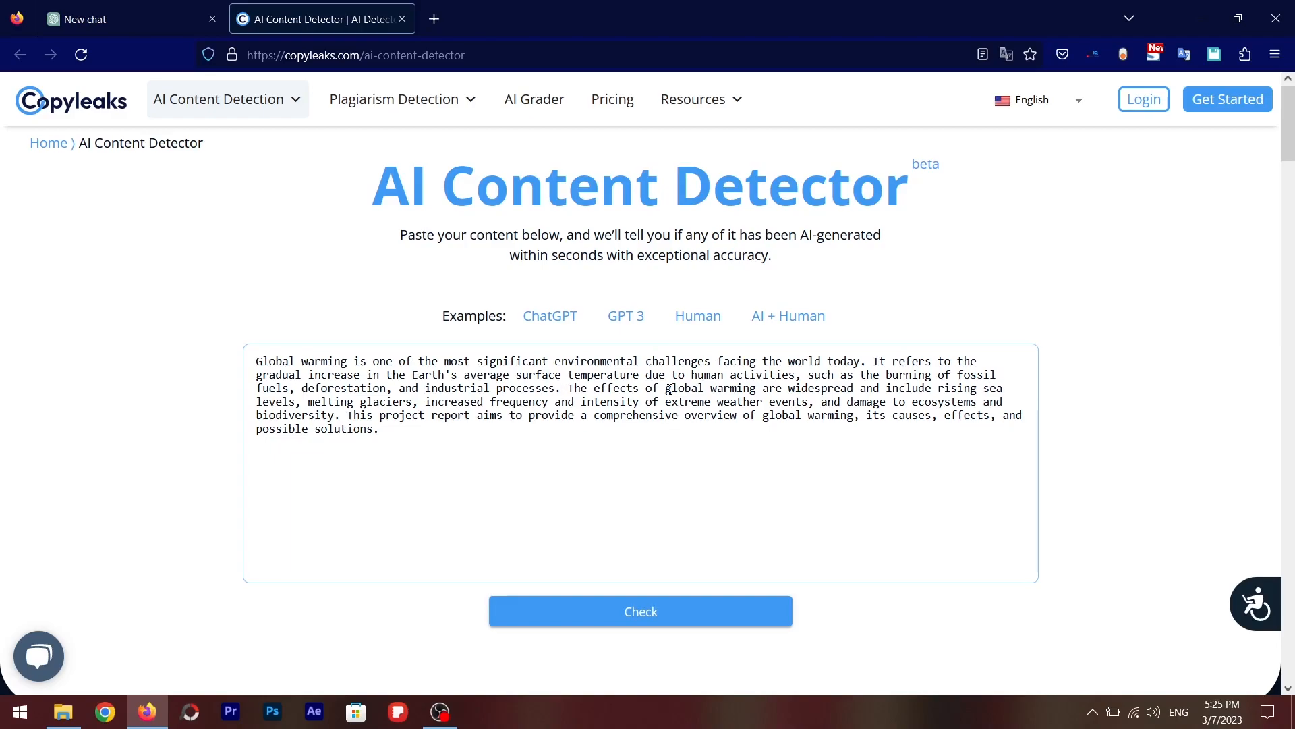
left_click(562, 389)
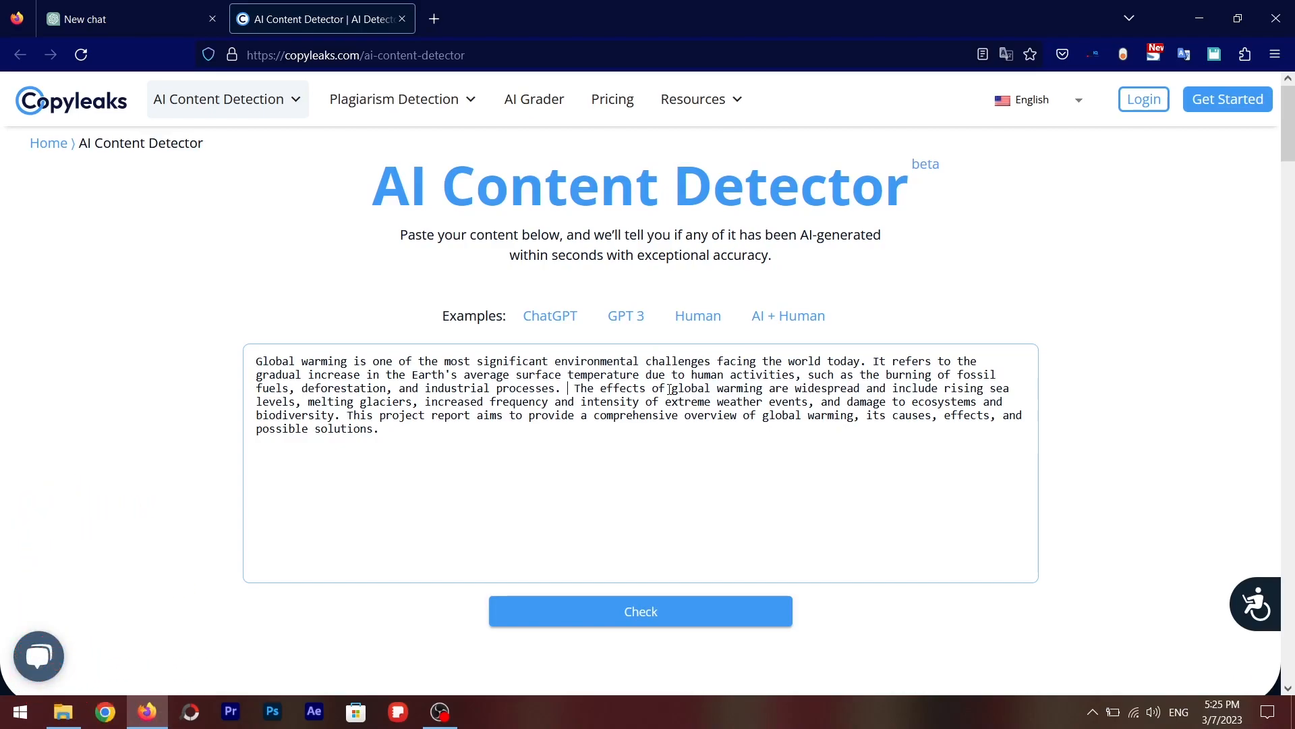
Type 'i am human writing this text' after the paragraph's second sentence.
type("i am human writing")
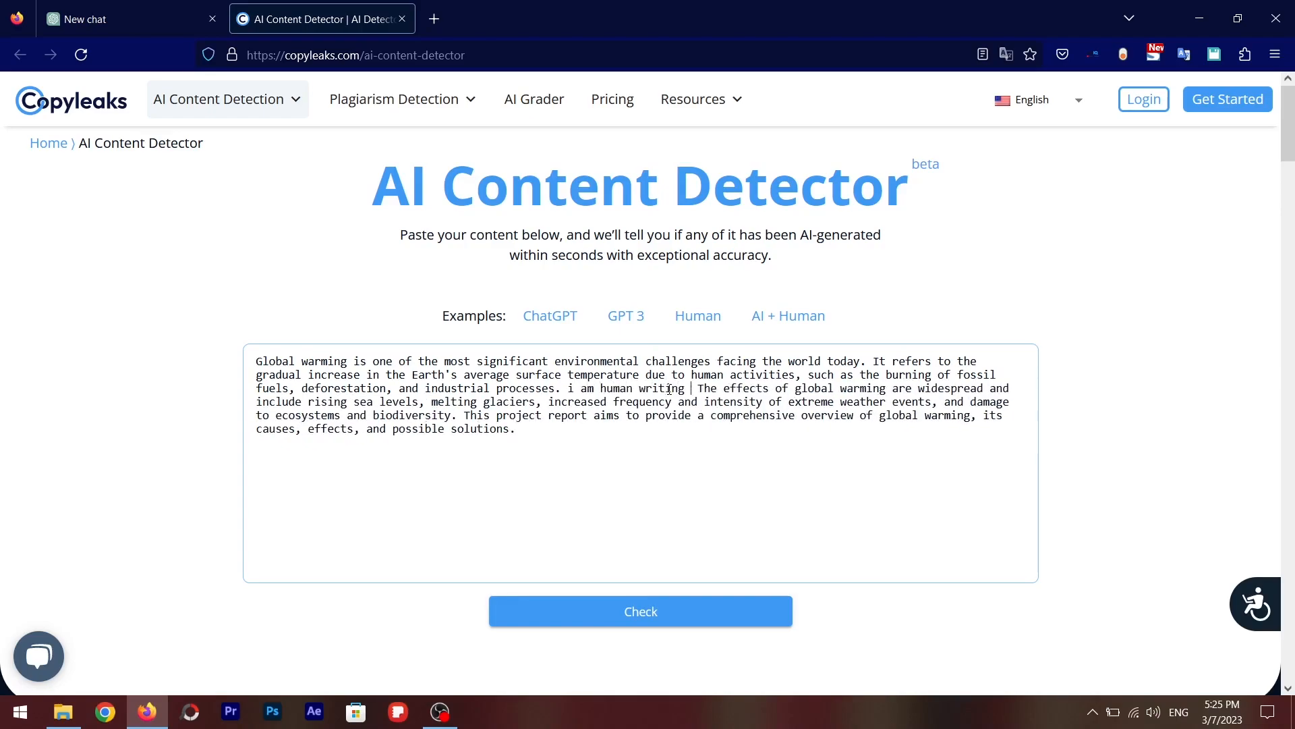
type("this text.")
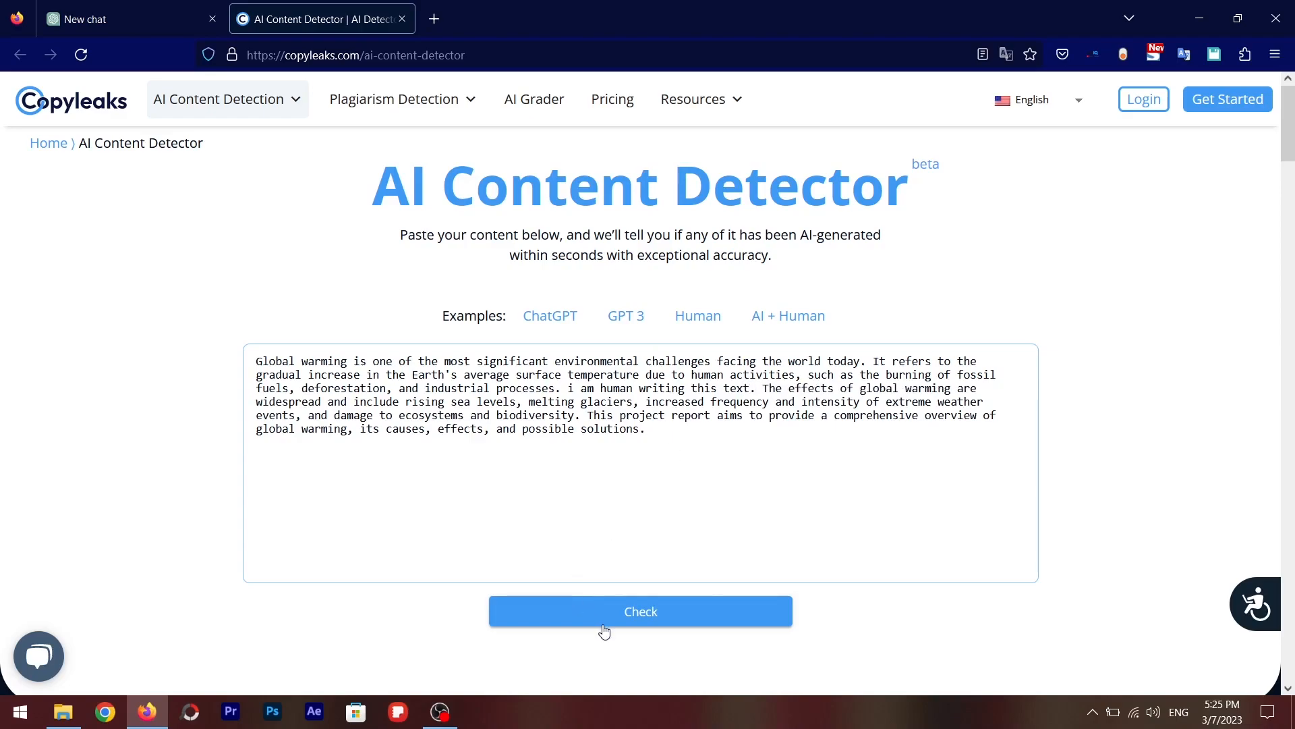
Recheck the edited paragraph so Copyleaks reports 'This is human text'.
left_click(640, 611)
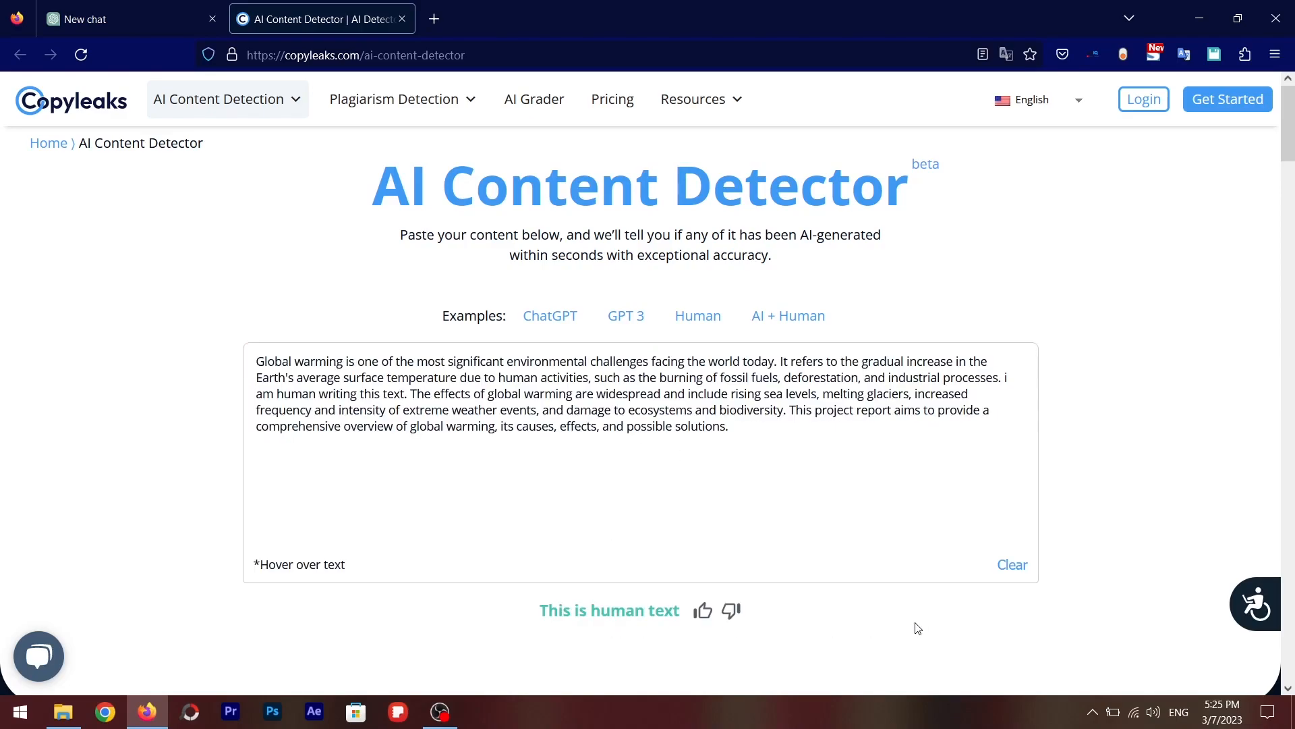
mouse_move(837, 479)
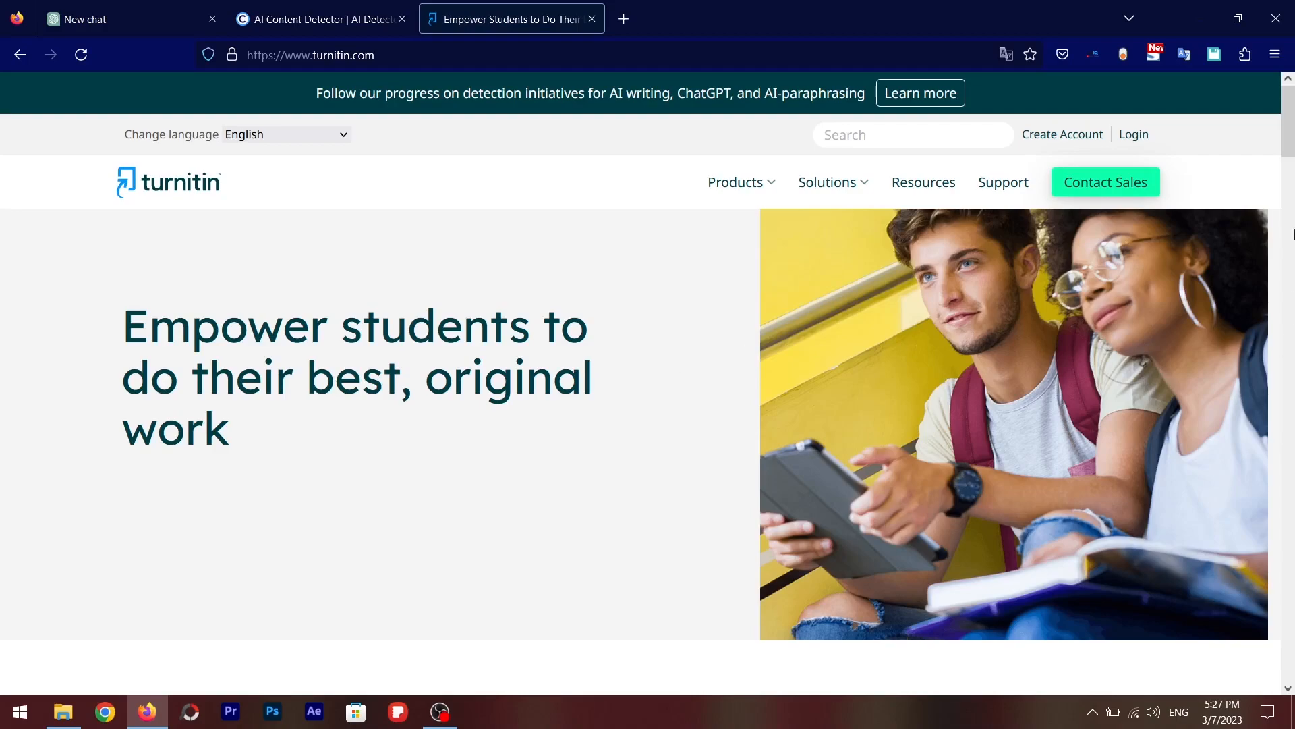
scroll("down", 3)
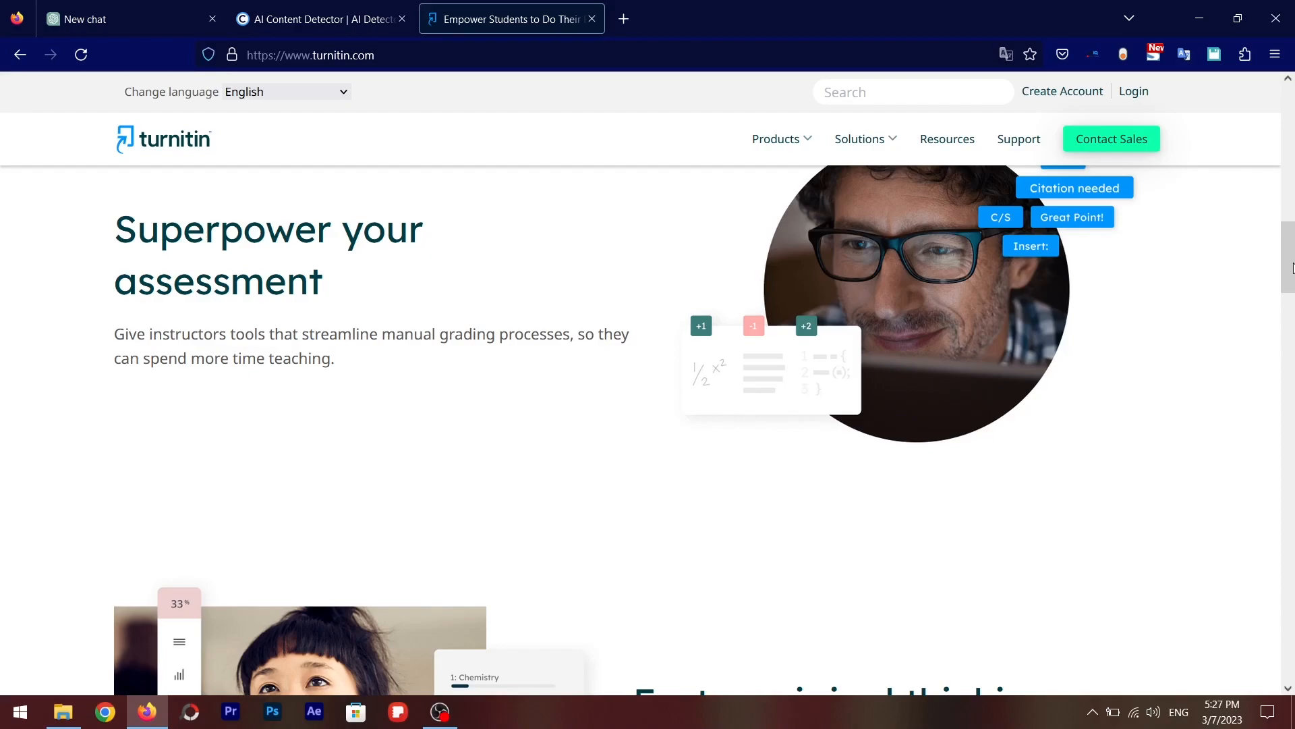
scroll("up", 3)
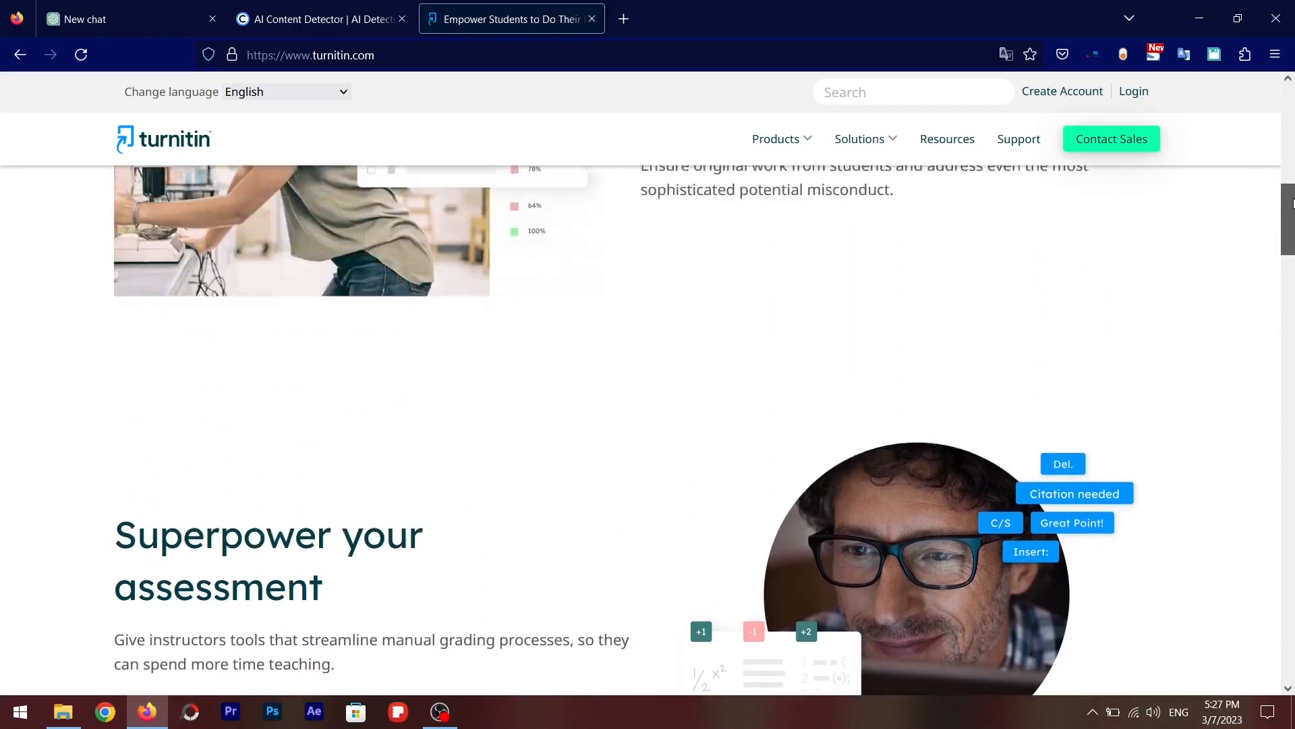